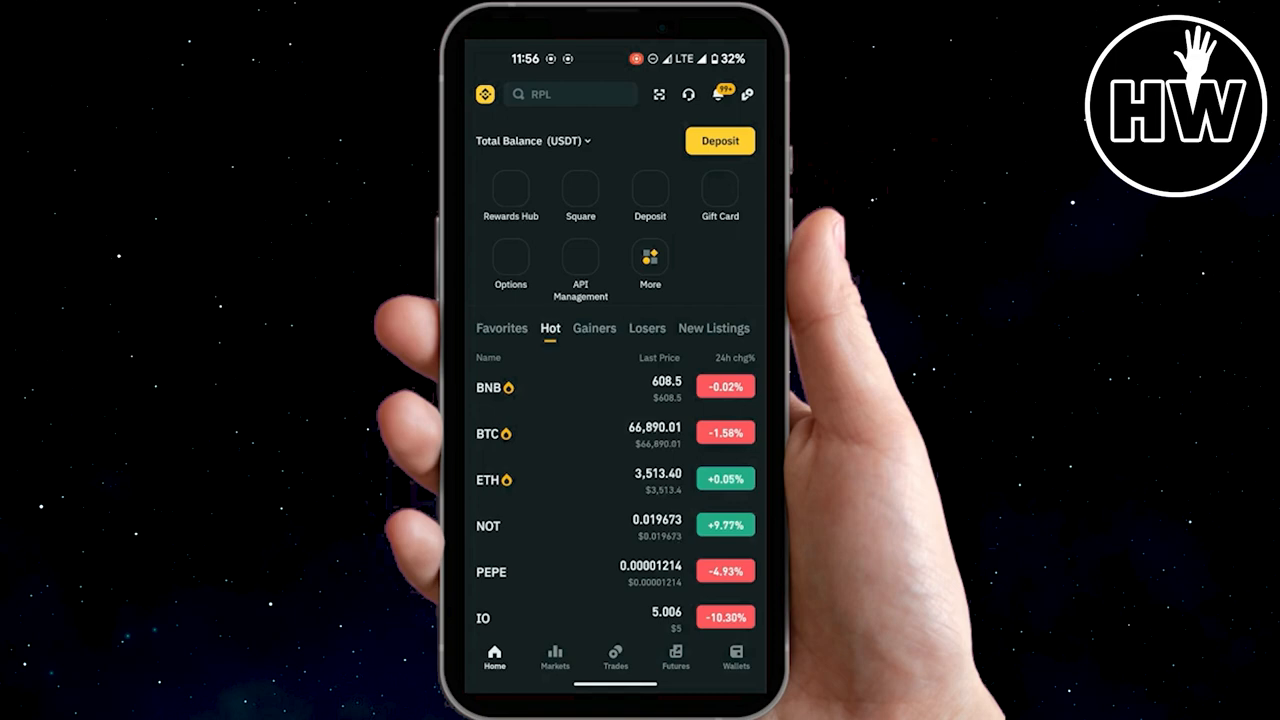
# Open Wallets and show the Spot balances list (BTC, ETHW, SOLO, XRP)
pyautogui.click(735, 658)
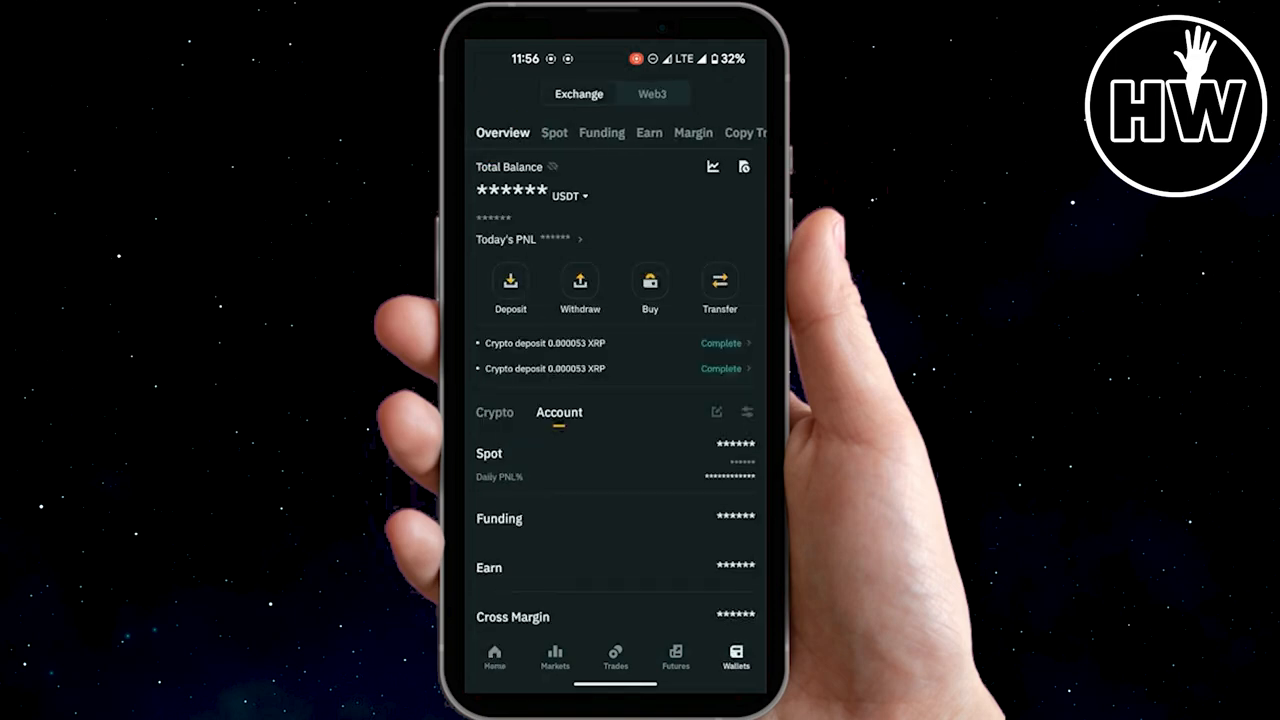
pyautogui.click(554, 132)
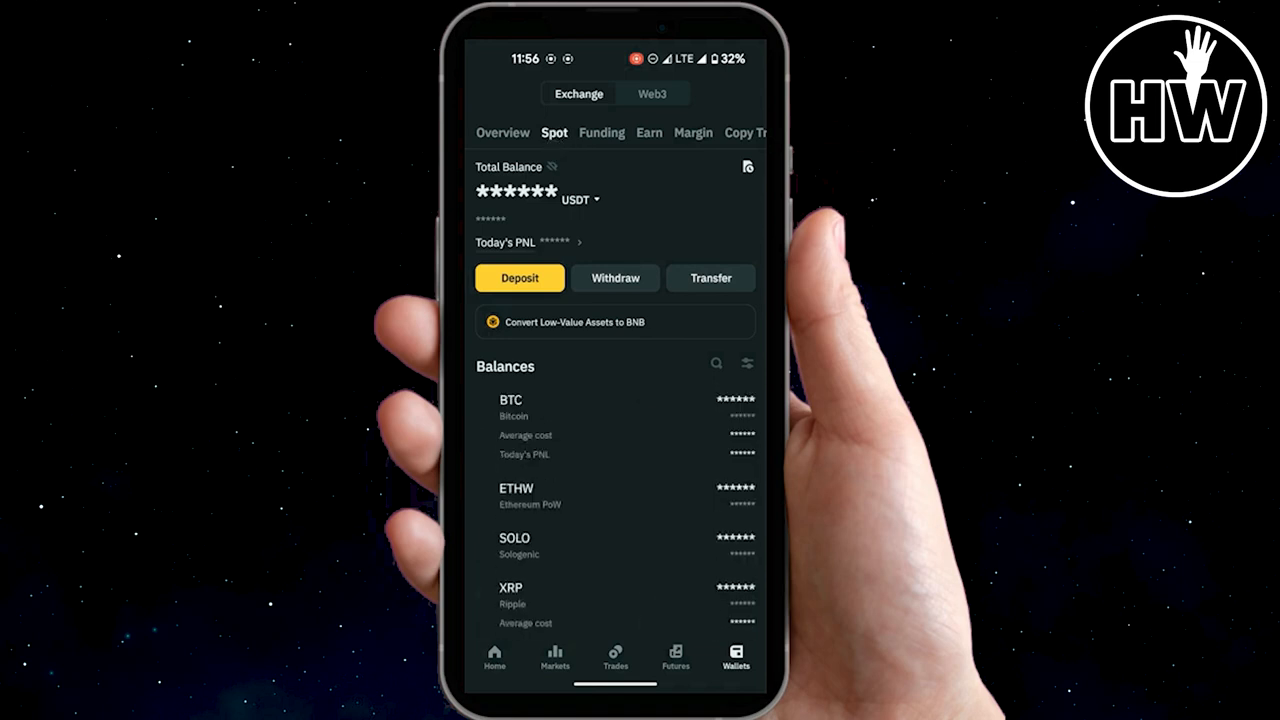
# Search the Spot balances for 'usdt' and open the USDT asset page
pyautogui.scroll(-3)
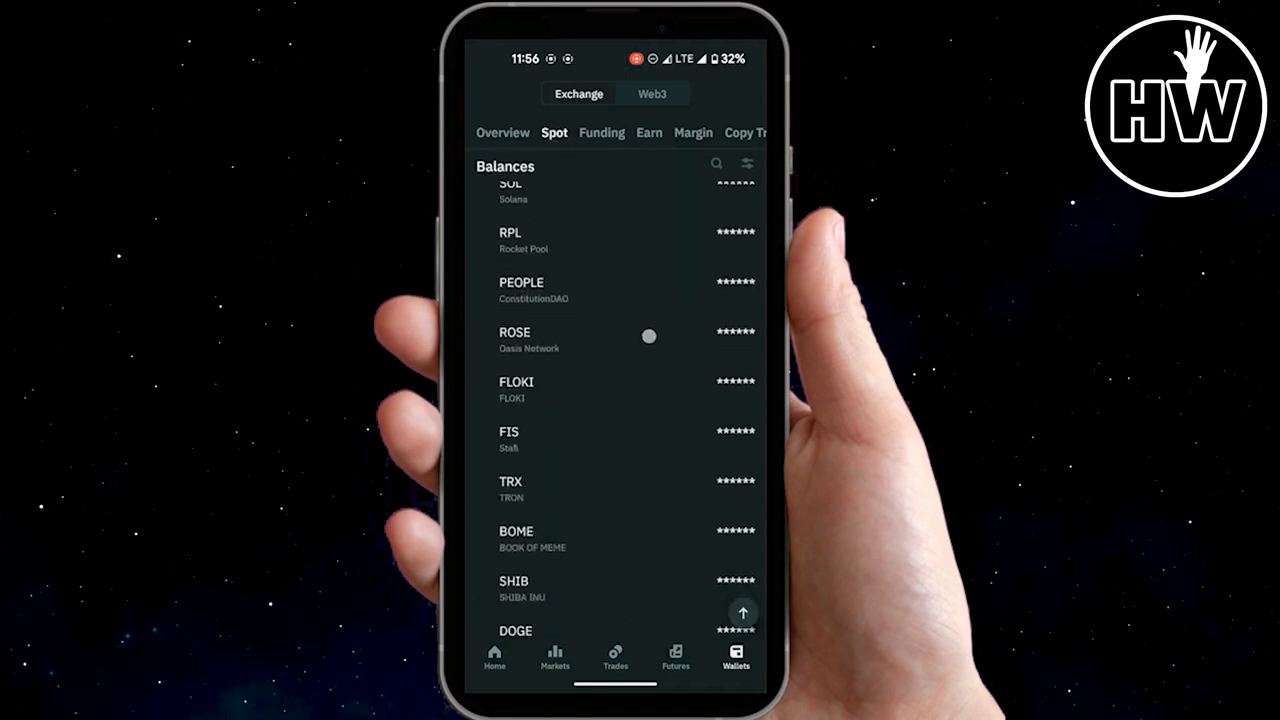
pyautogui.write('usdt')
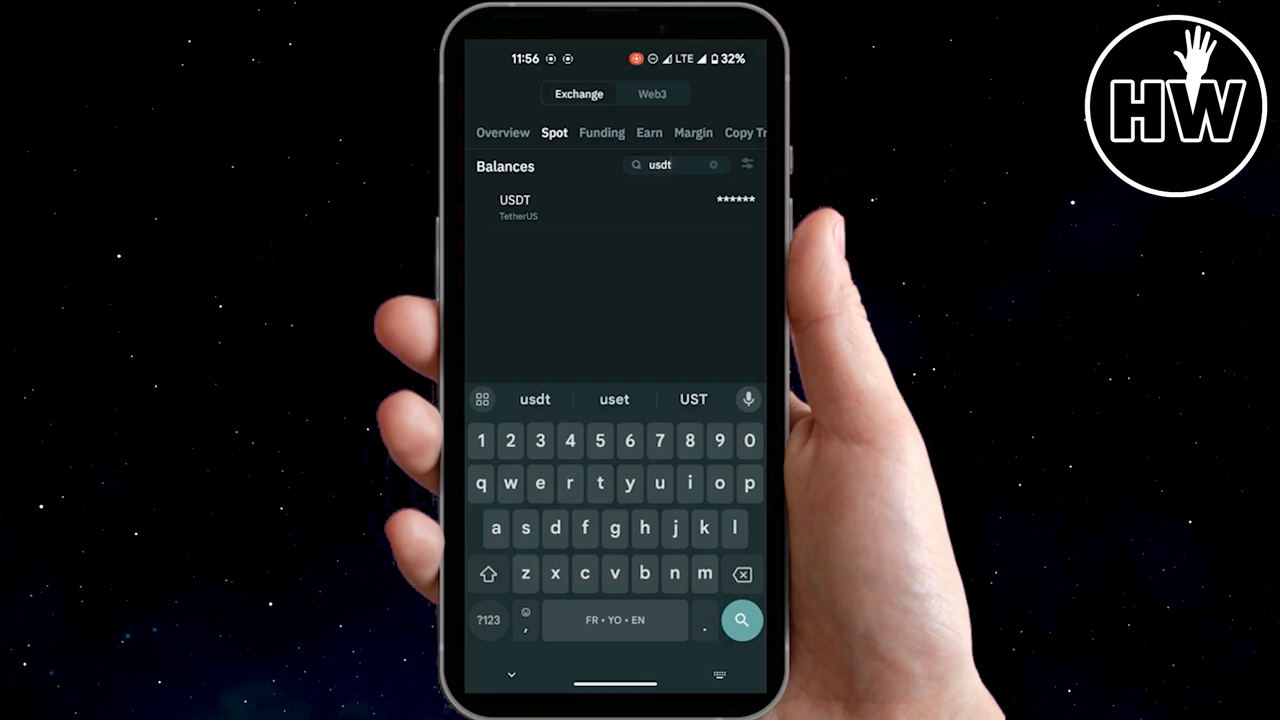
pyautogui.click(515, 207)
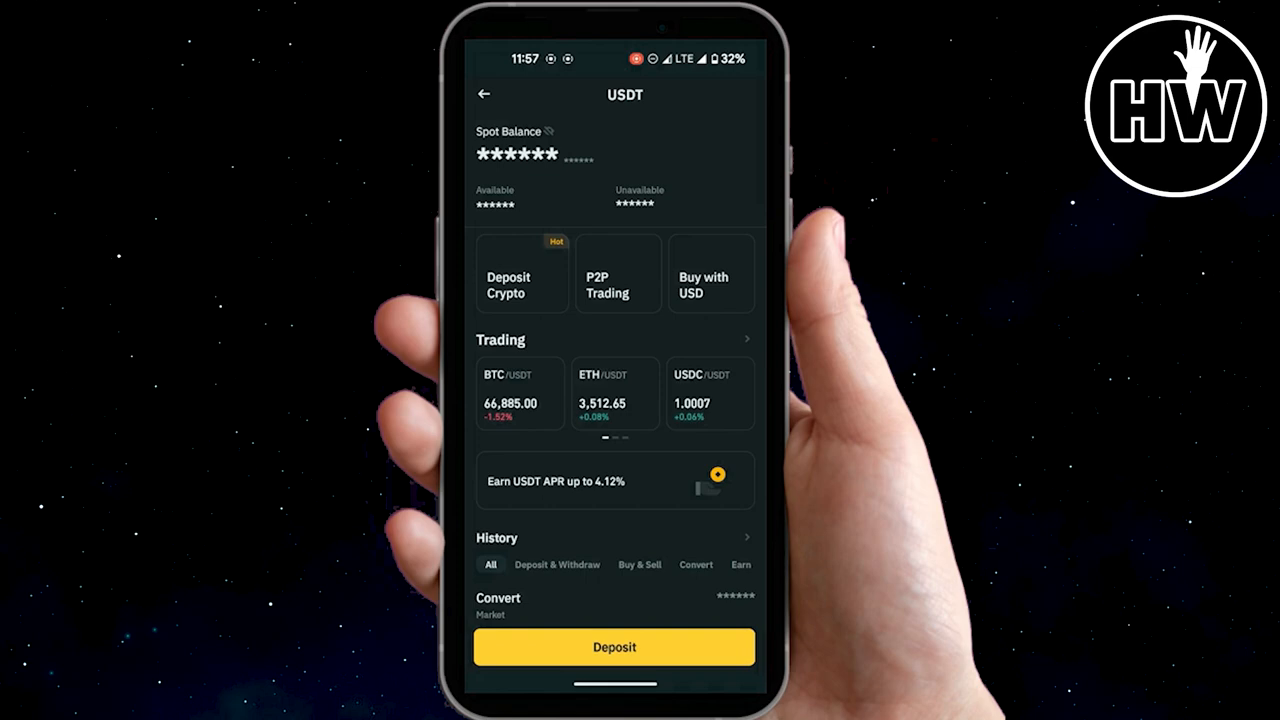
# Copy the USDT deposit address for the Ethereum (ERC20) network
pyautogui.click(614, 647)
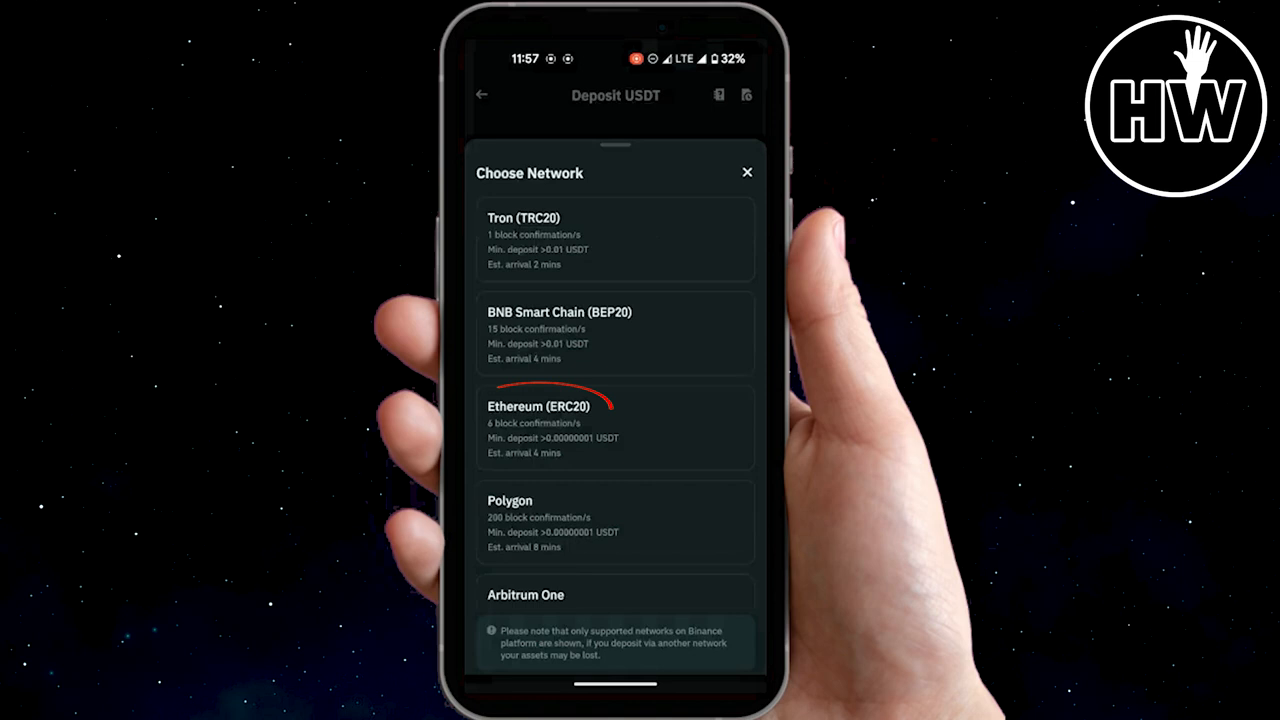
pyautogui.click(615, 427)
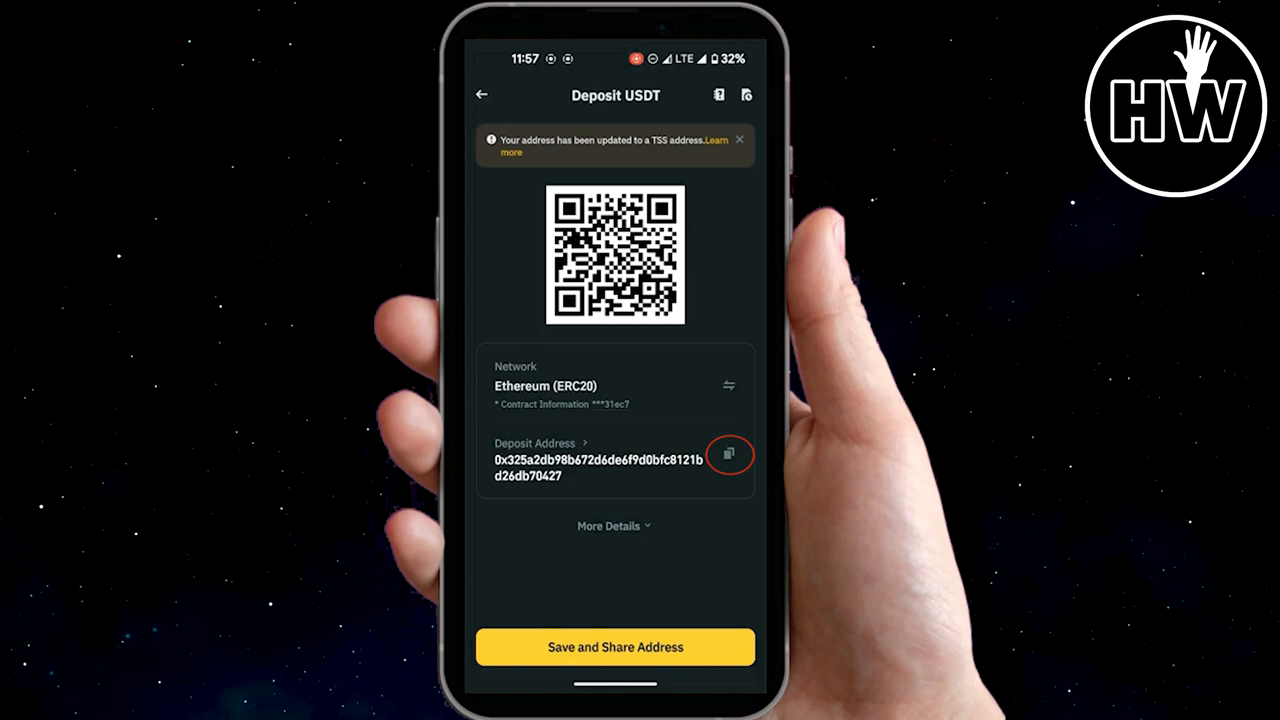
pyautogui.click(729, 454)
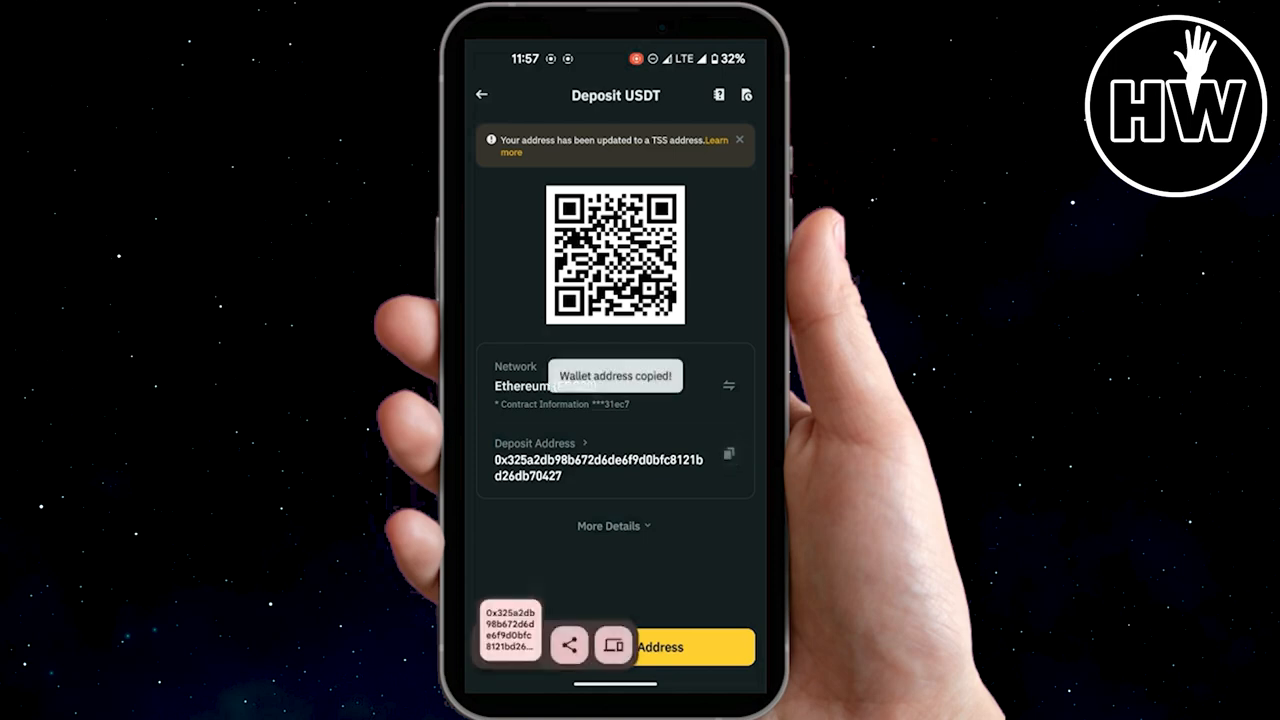
# Start a USDT send from the Tonkeeper wallet to a recipient
pyautogui.click(481, 95)
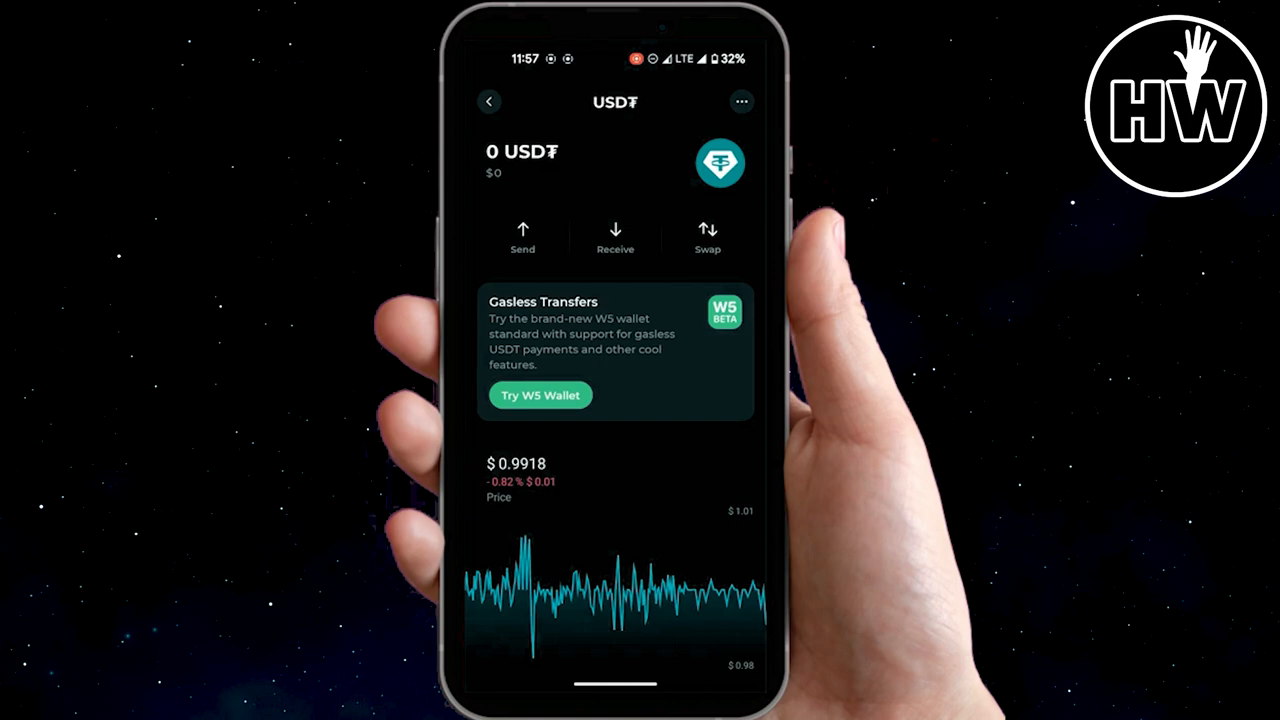
pyautogui.click(522, 237)
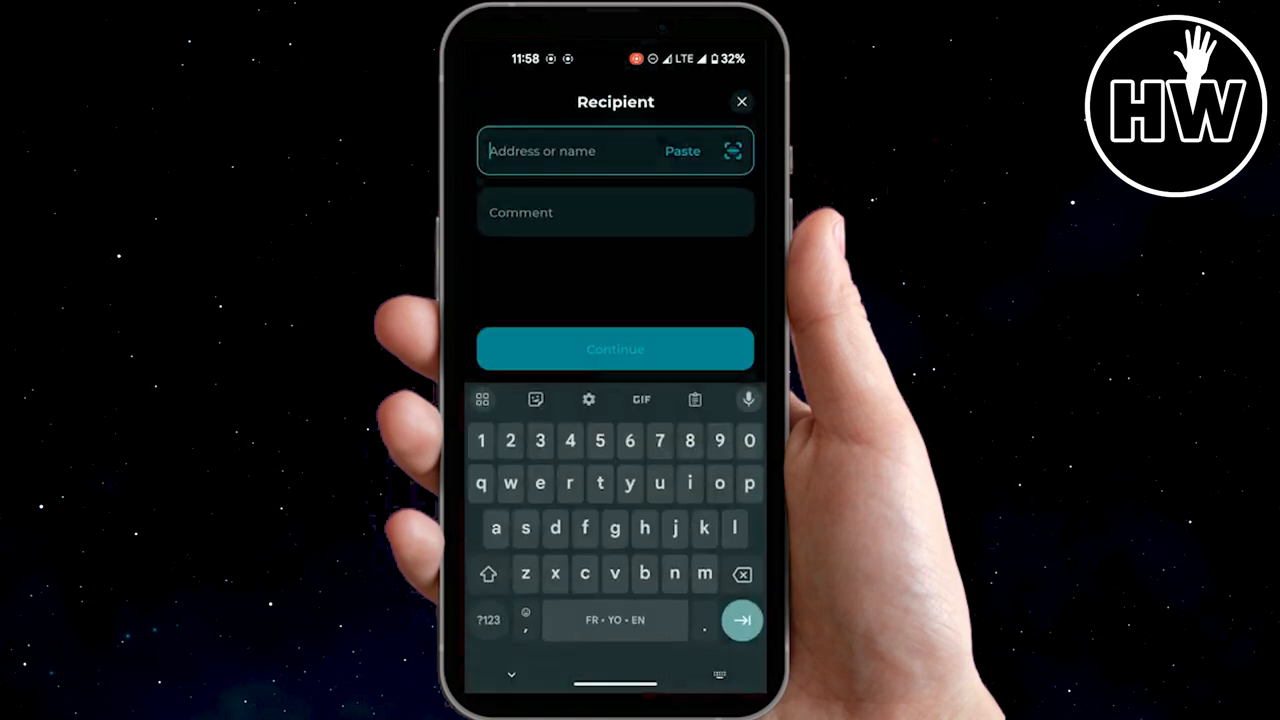